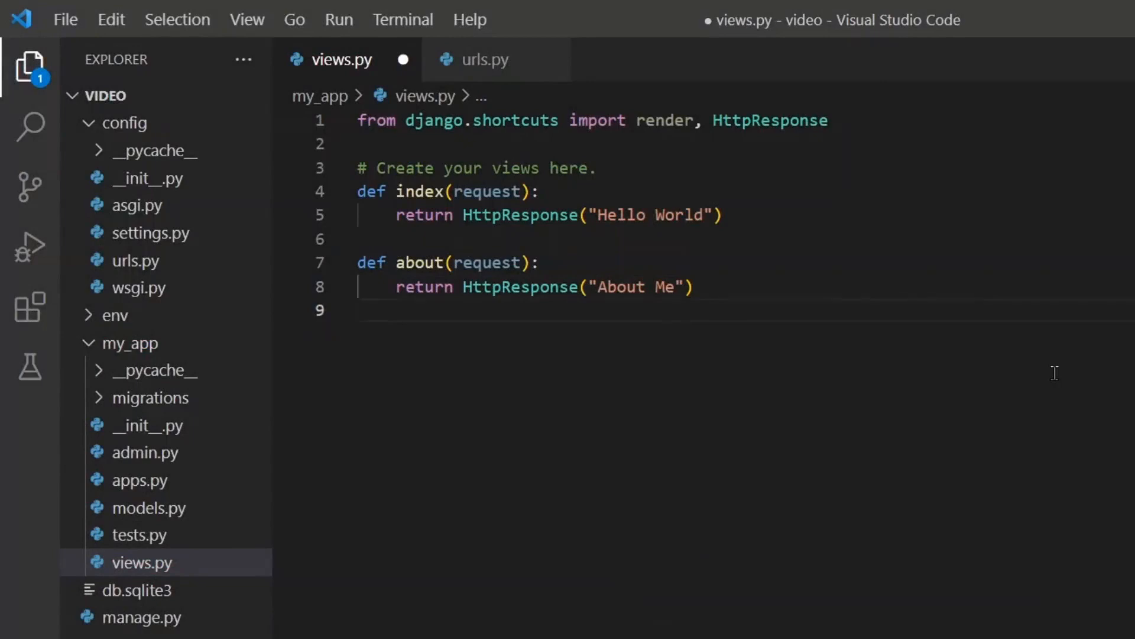
Write a hello(request, first_name) view returning HttpResponse(f"Hello {first_name}") in views.py.
type("def")
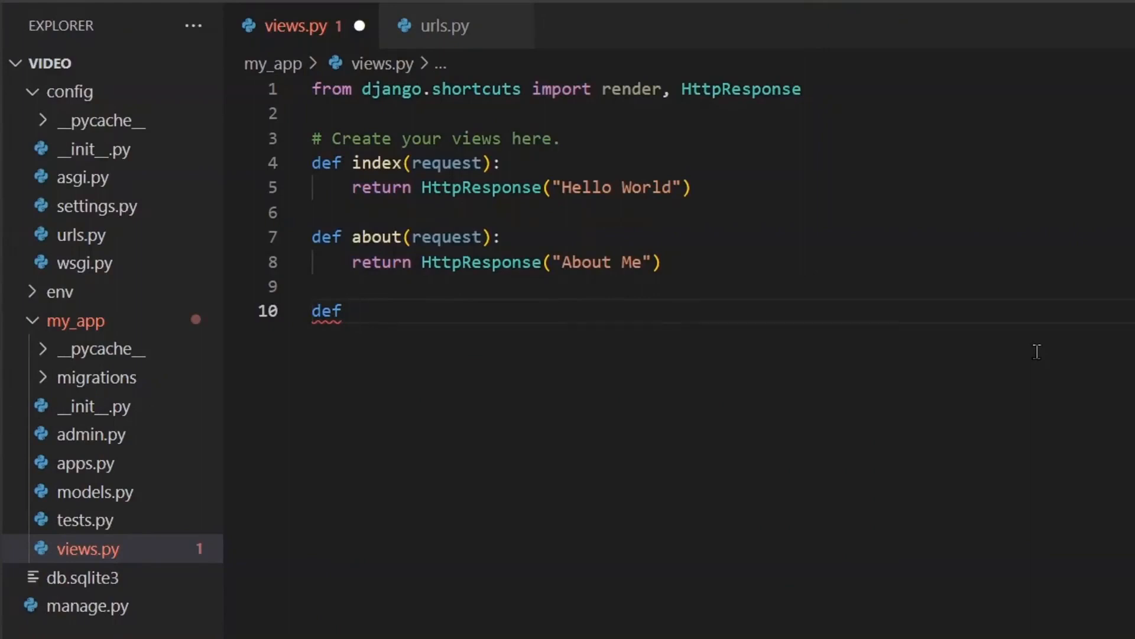
type("hell")
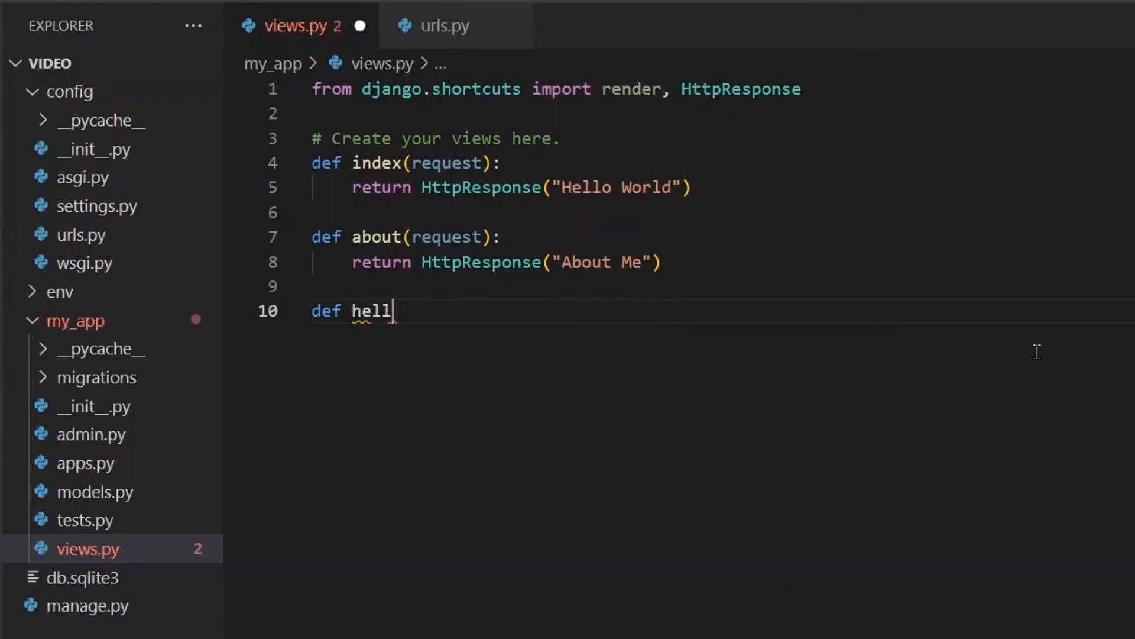
type("o(request,")
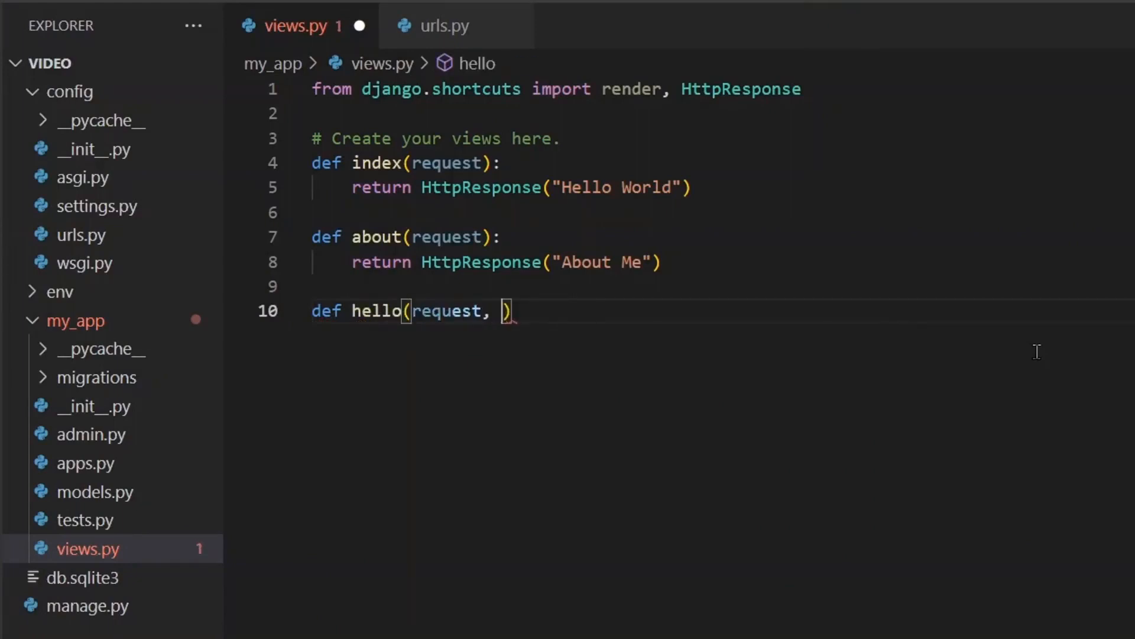
type("first")
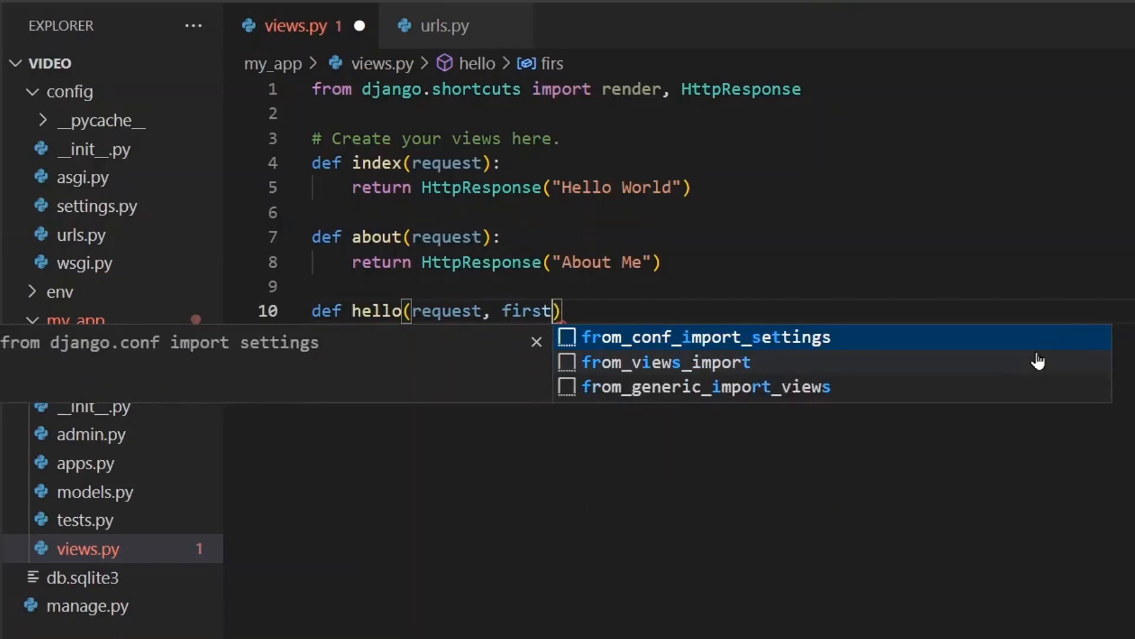
type("_name")
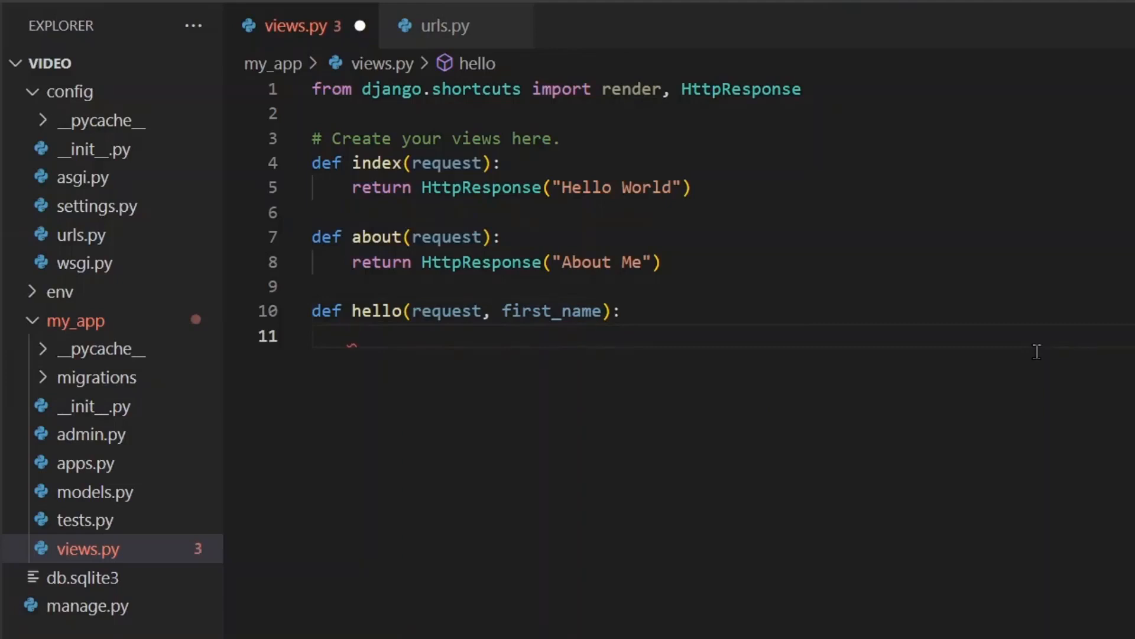
type("return httpResponse(")
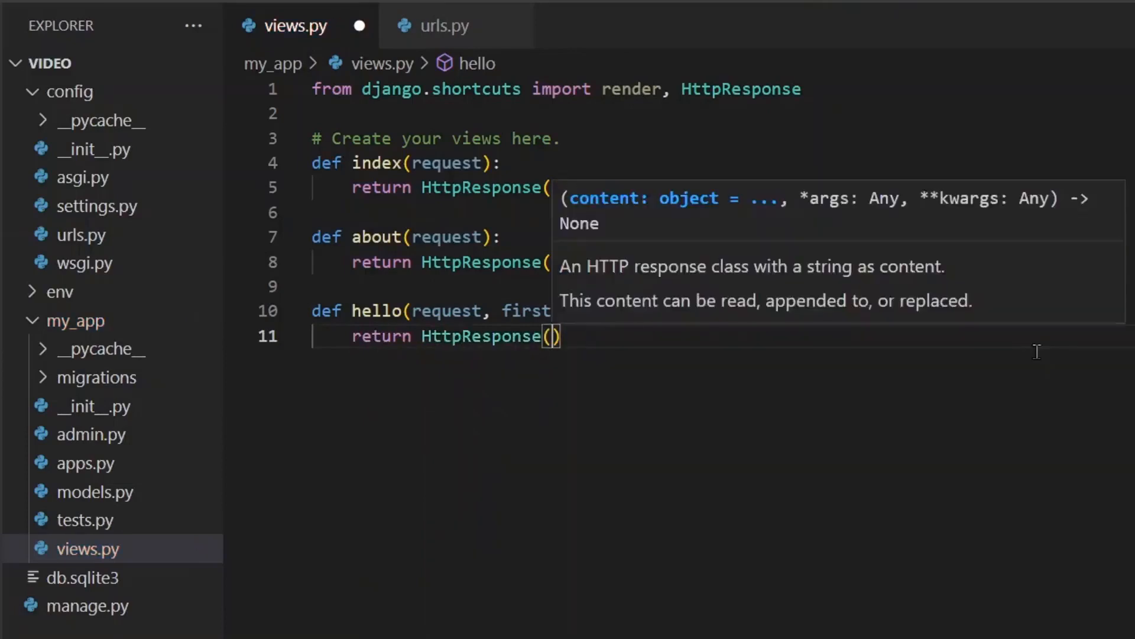
type("f\"Hello {")
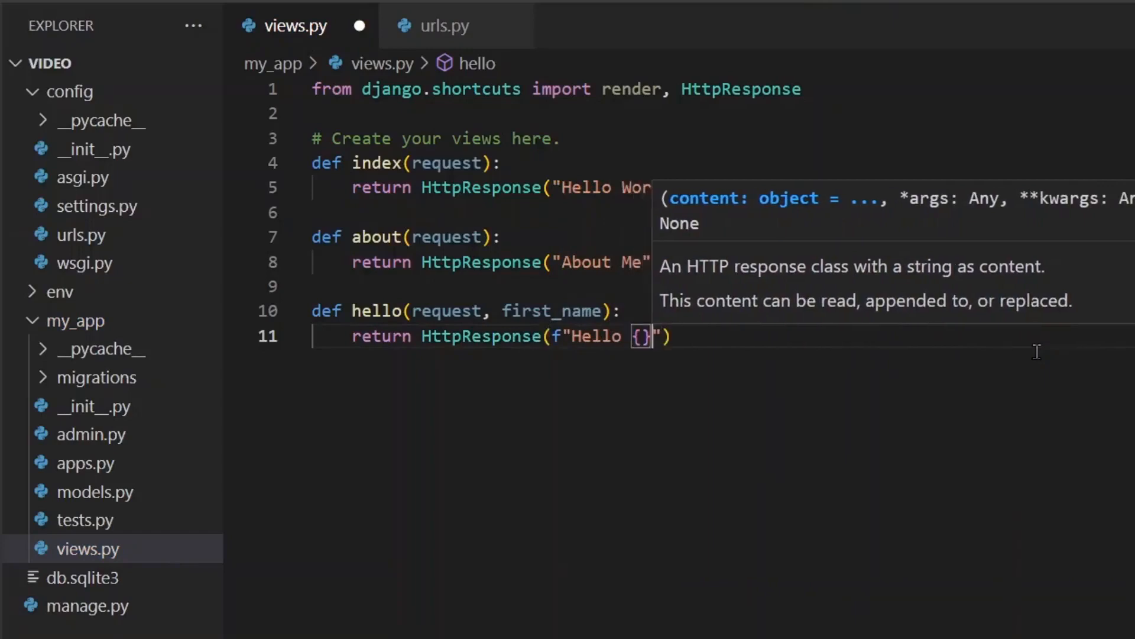
type("fist")
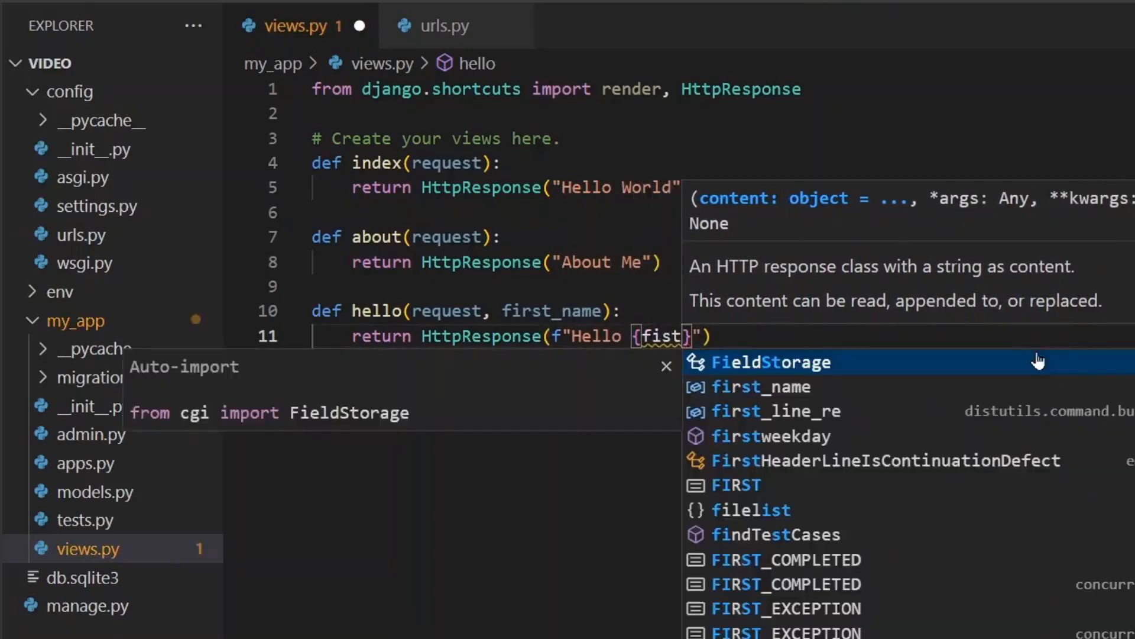
left_click(761, 387)
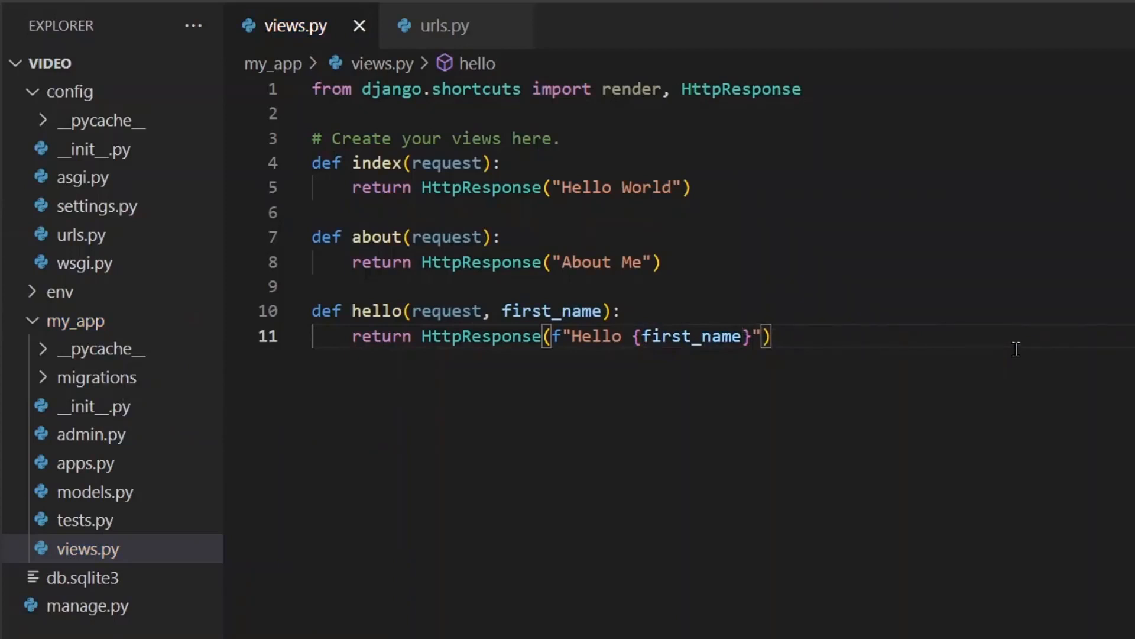
mouse_move(634, 295)
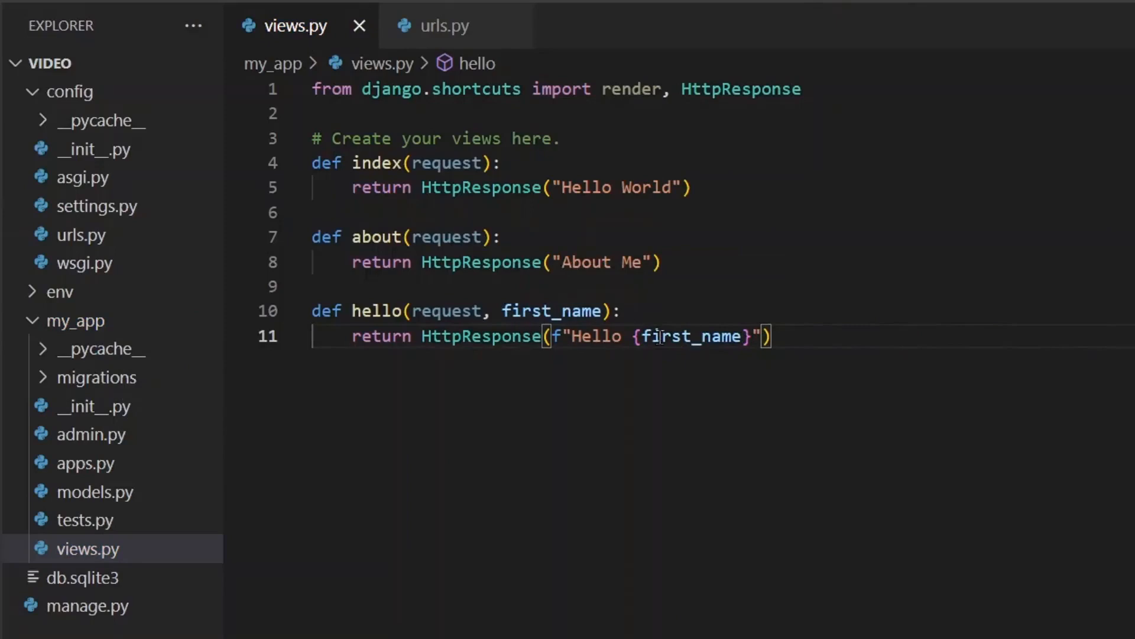
mouse_move(693, 354)
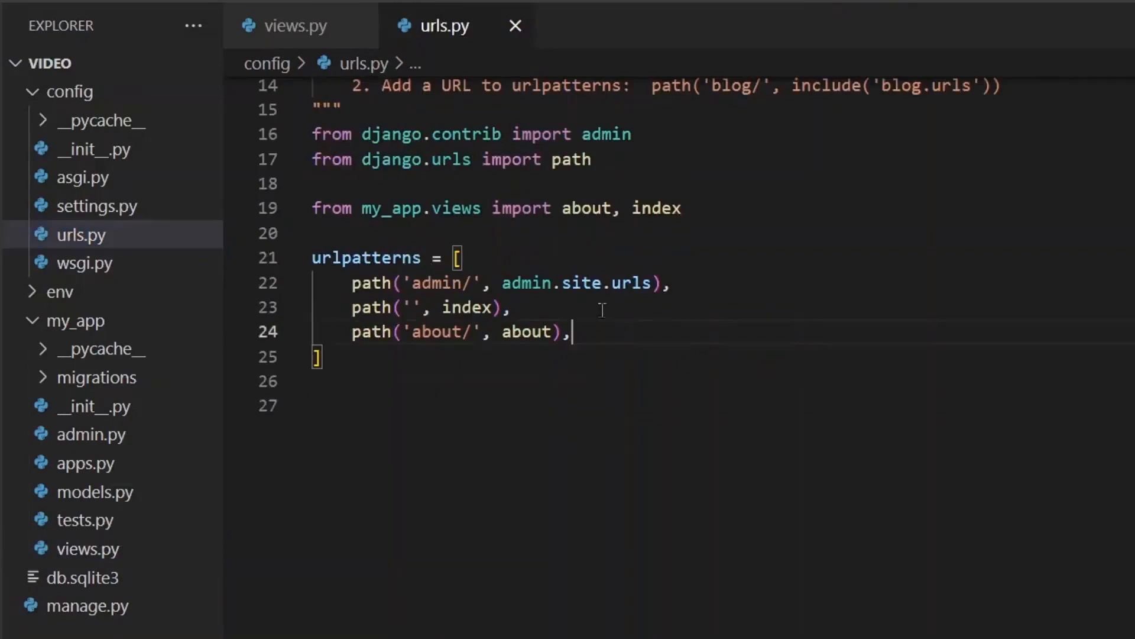
mouse_move(664, 341)
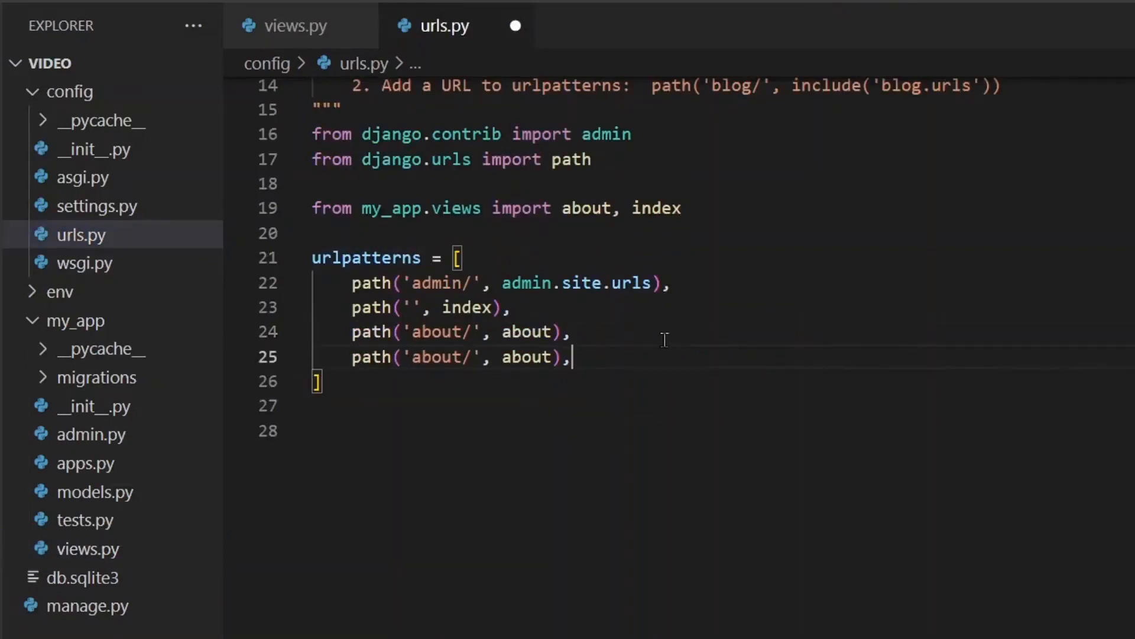
mouse_move(412, 340)
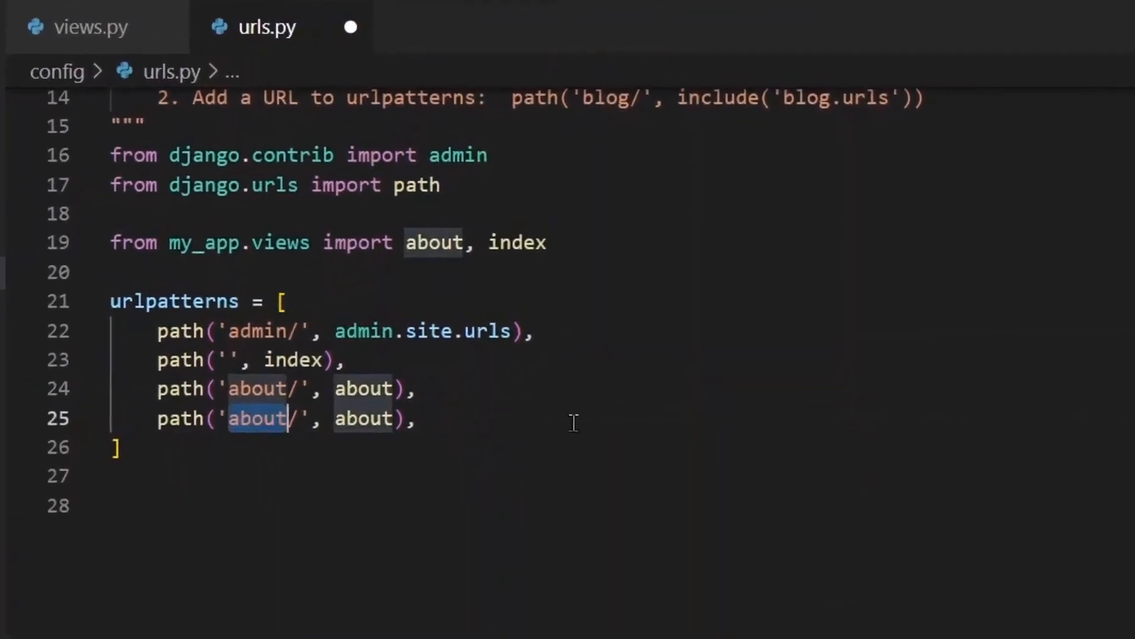
Change the duplicated about path to route 'hello/<str:first_name>' to the hello view.
type("hello")
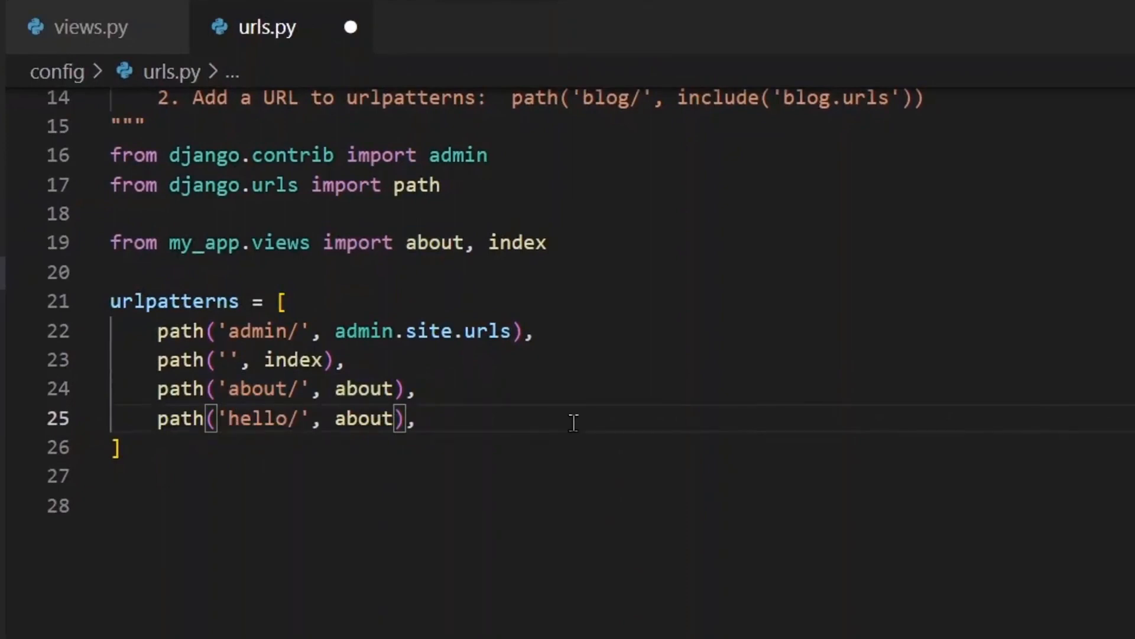
type("sam")
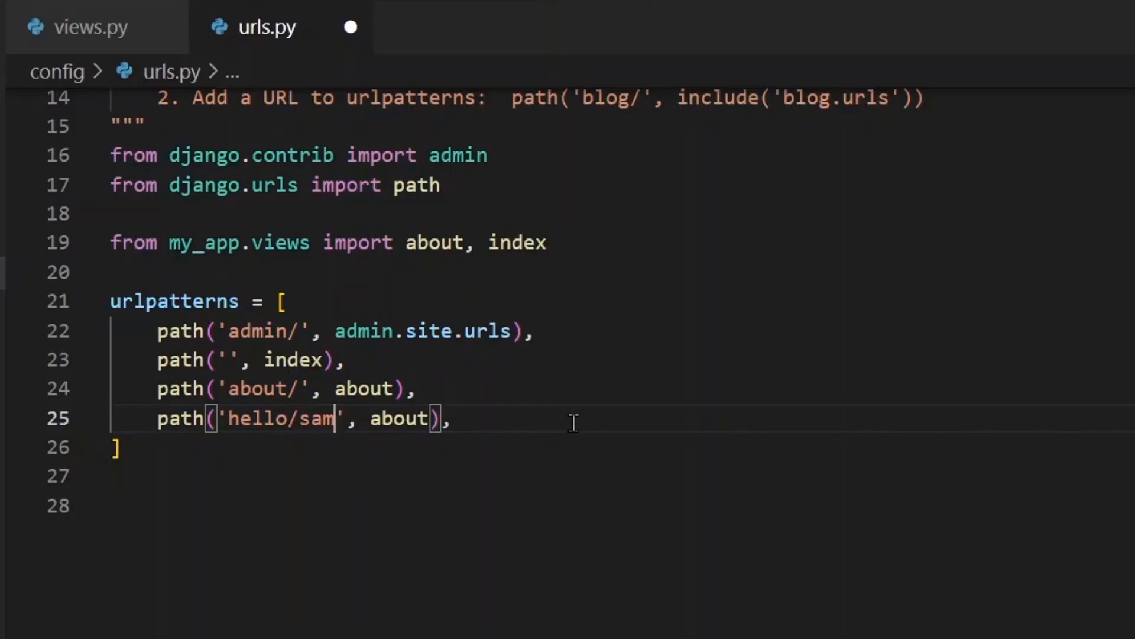
key("Backspace")
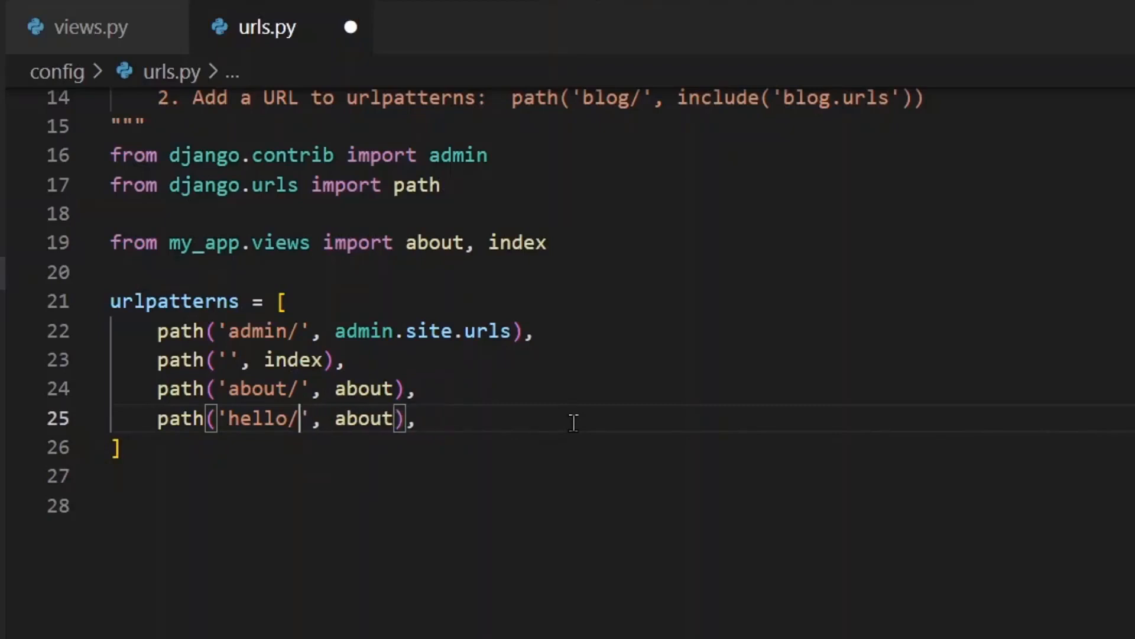
type("<>")
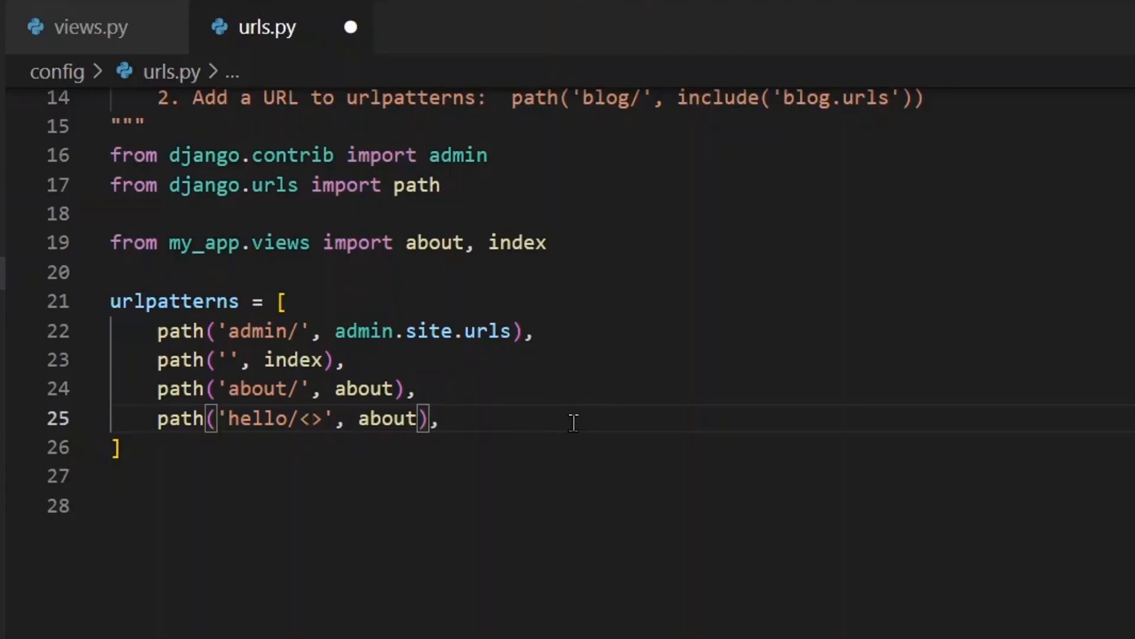
type("str")
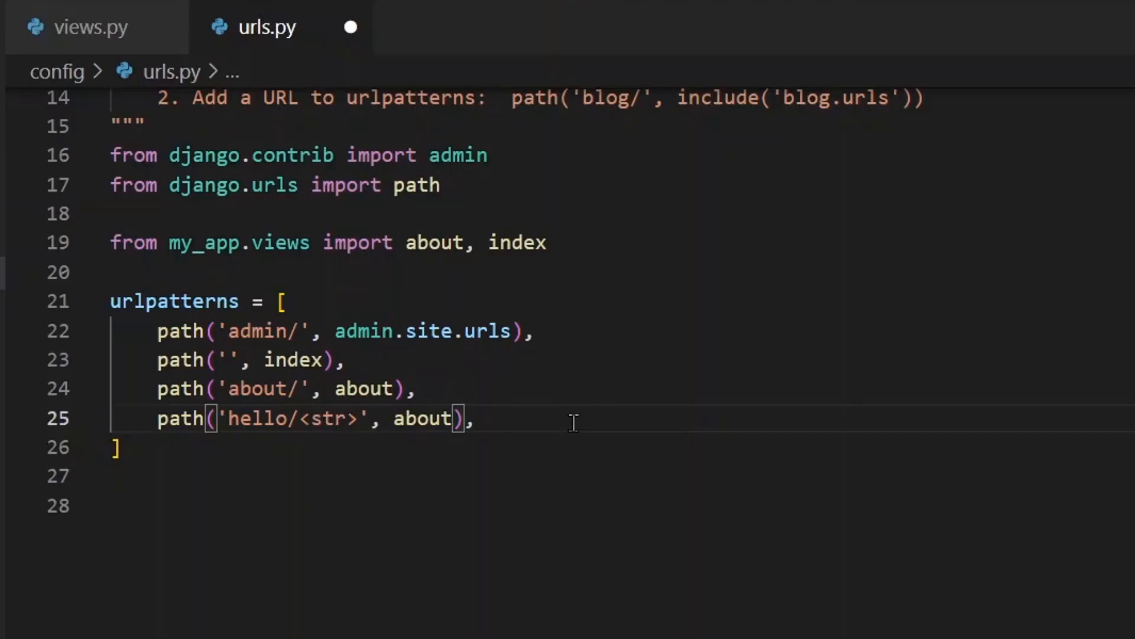
type(":")
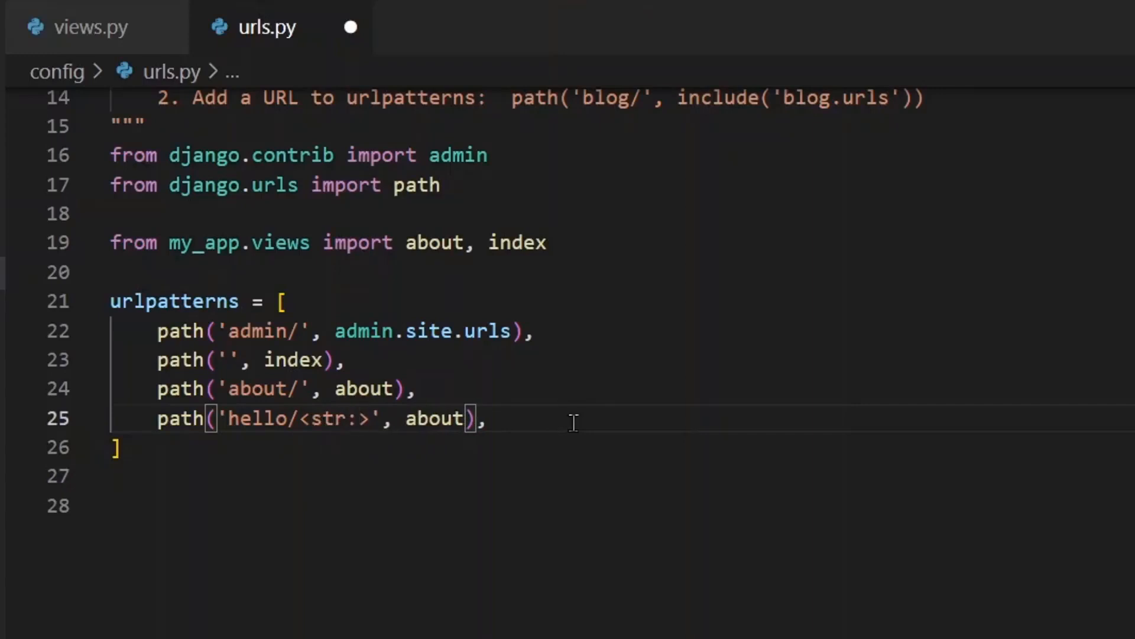
type("first")
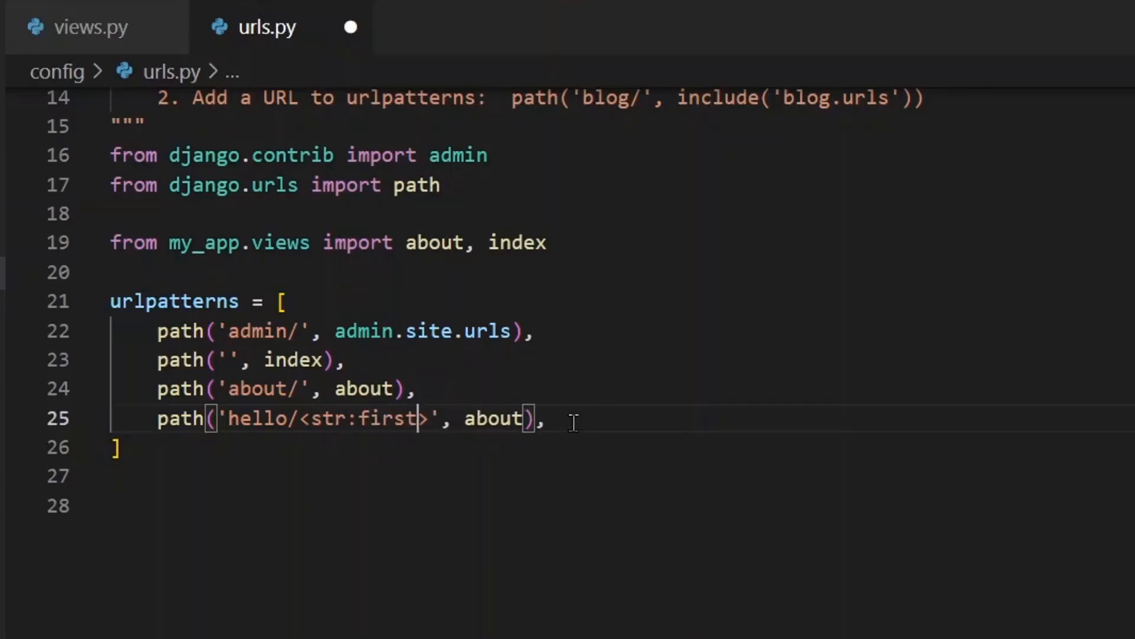
type("_name")
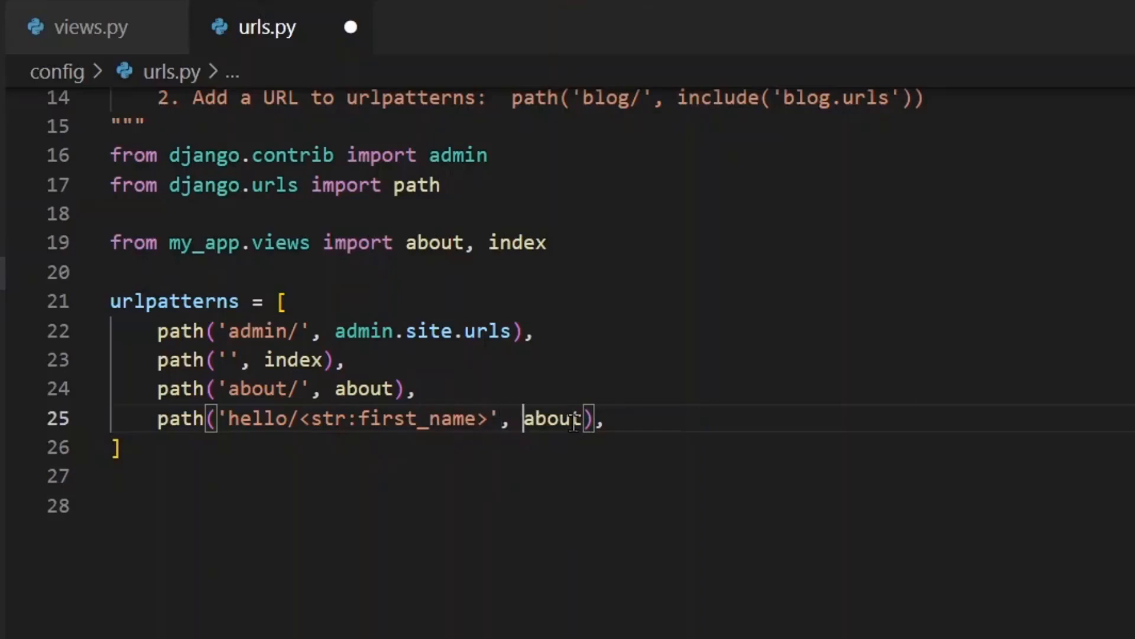
double_click(551, 419)
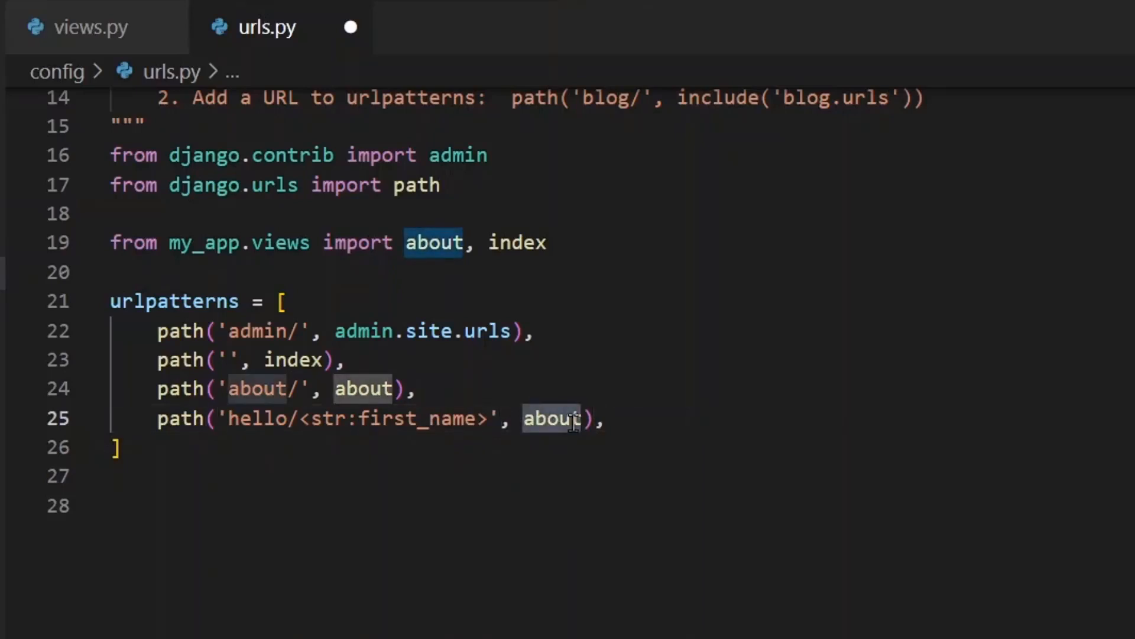
type("hello")
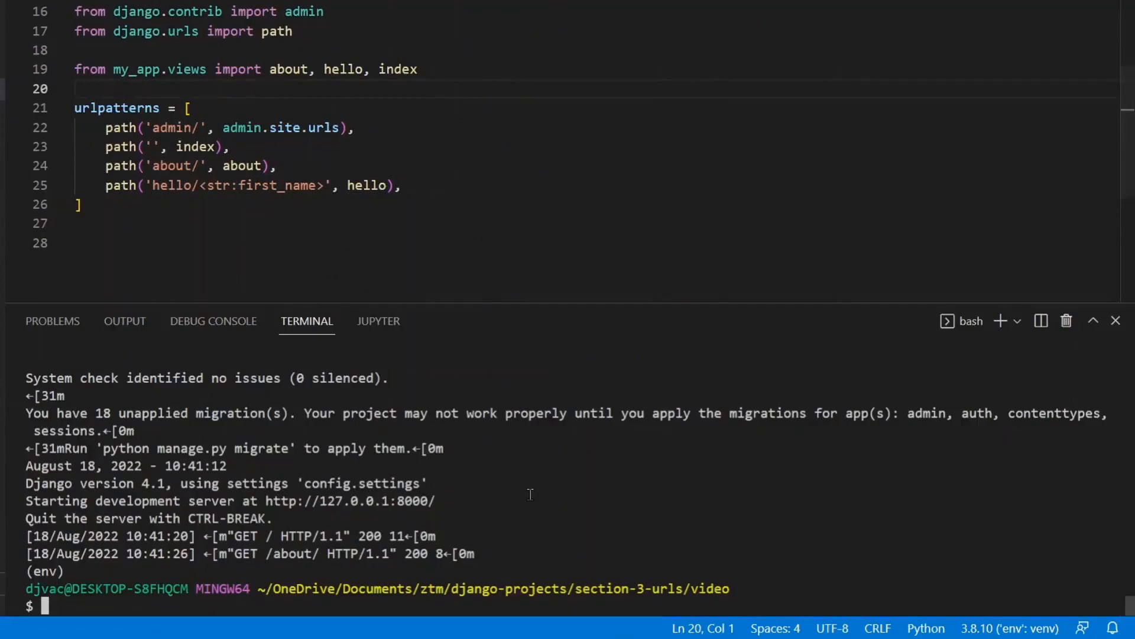
Run python manage.py runserver in the integrated terminal.
type("python ma")
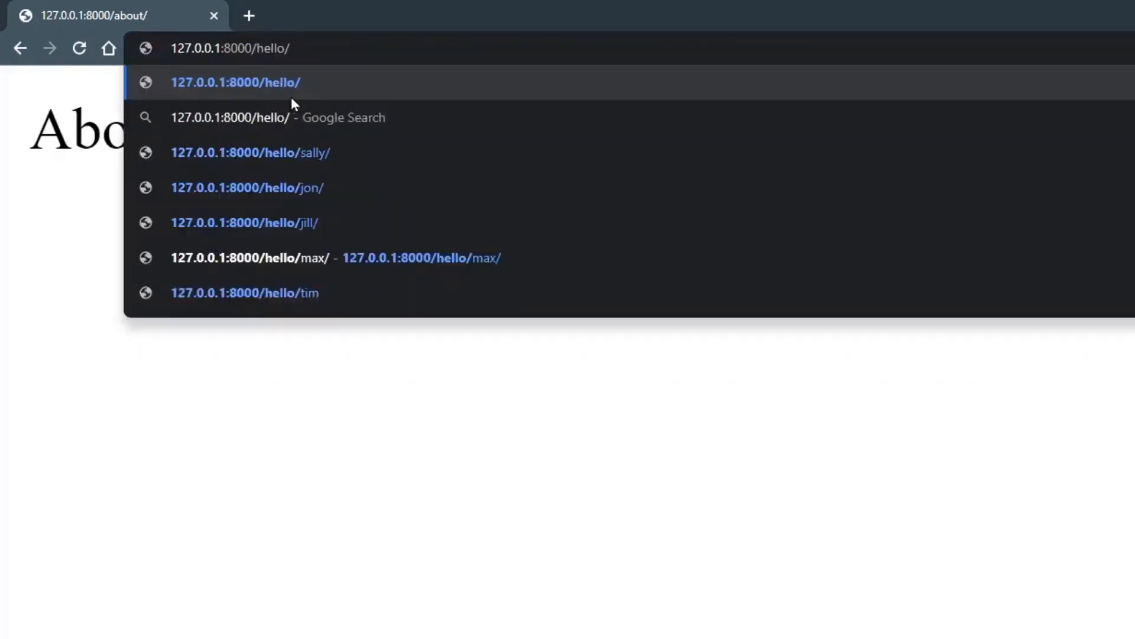
Load 127.0.0.1:8000/hello/Dom/ and reload past the 404 until 'Hello Dom' appears.
type("Dom/")
key("Return")
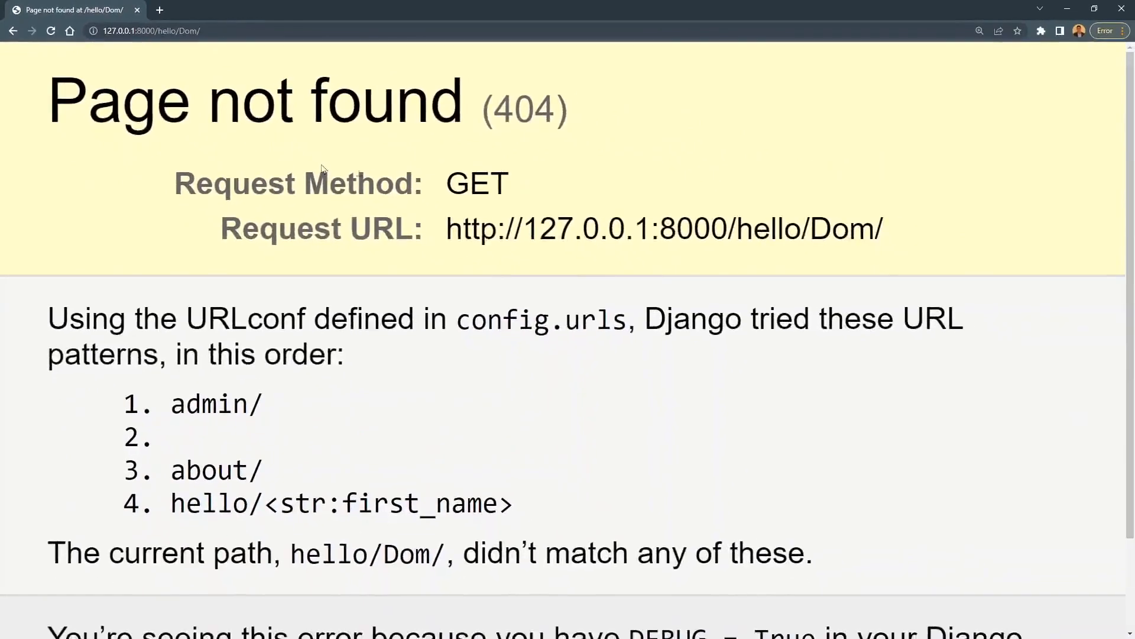
mouse_move(467, 296)
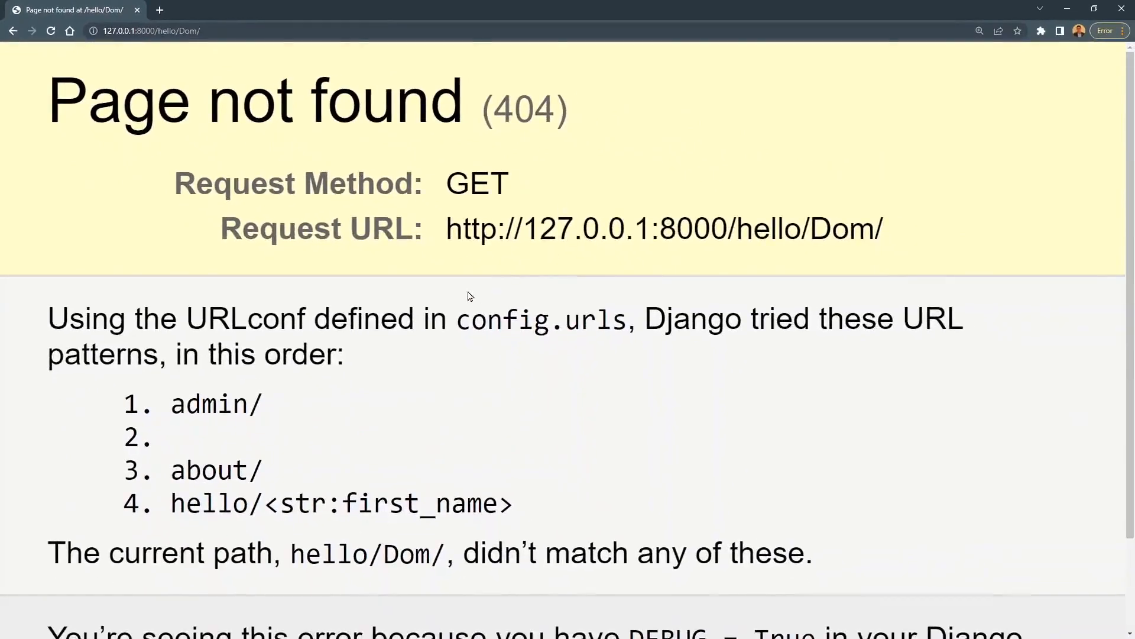
scroll("down", 3)
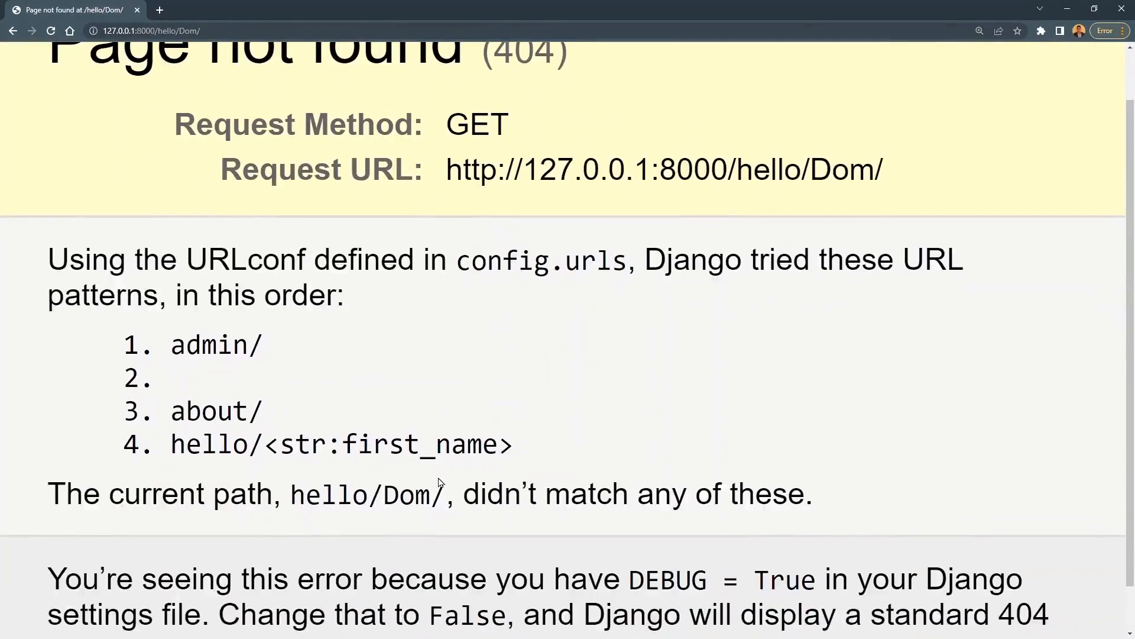
mouse_move(11, 371)
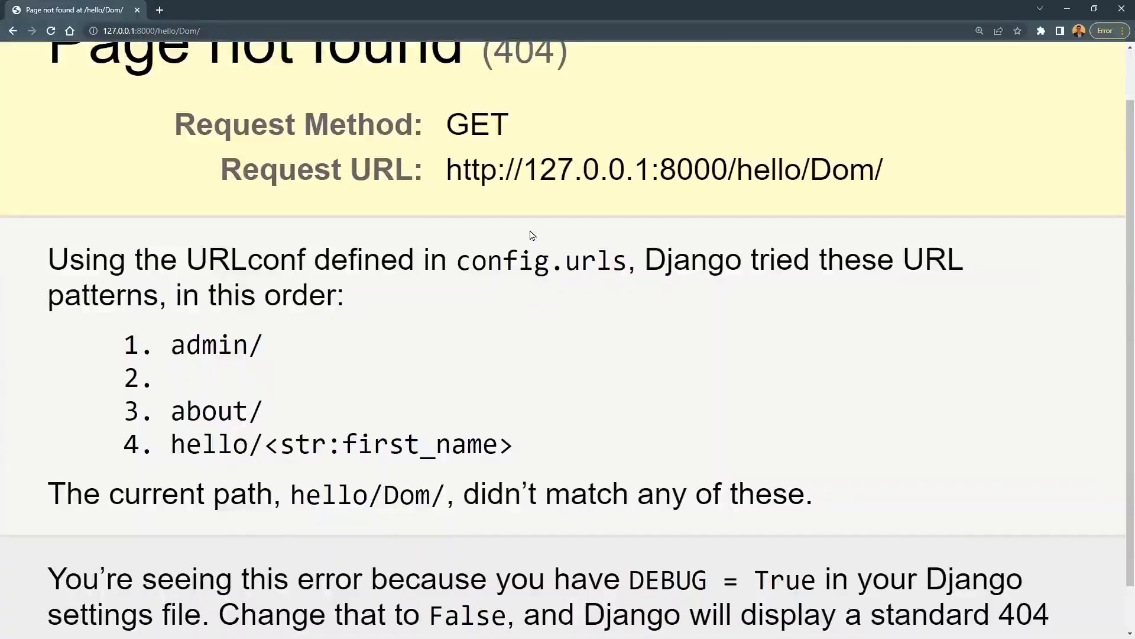
left_click(49, 30)
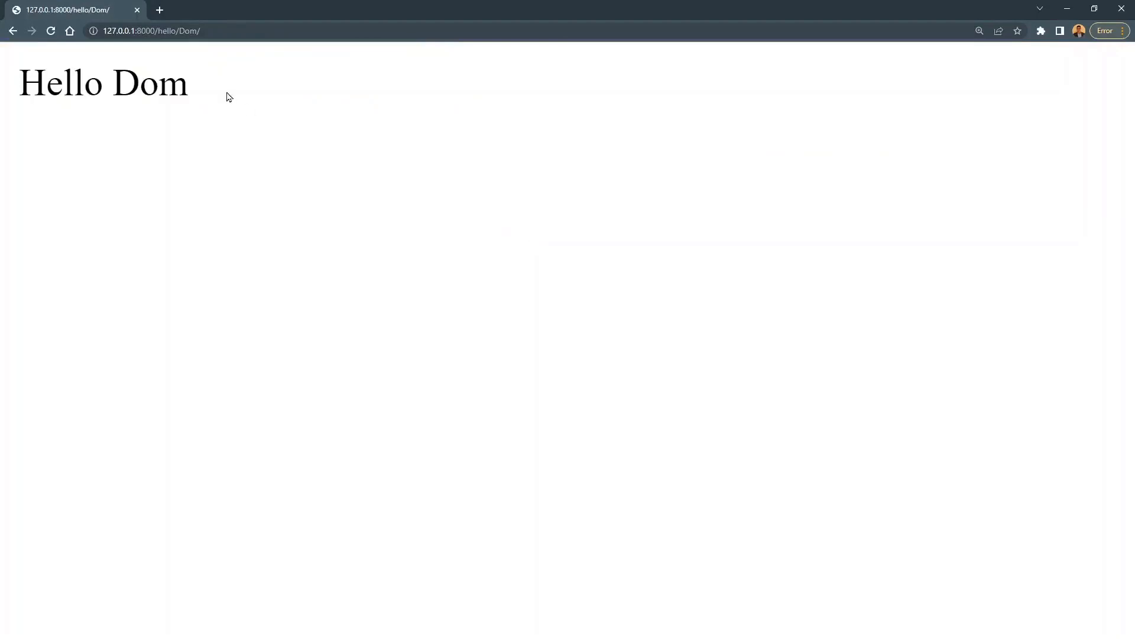
left_click(149, 30)
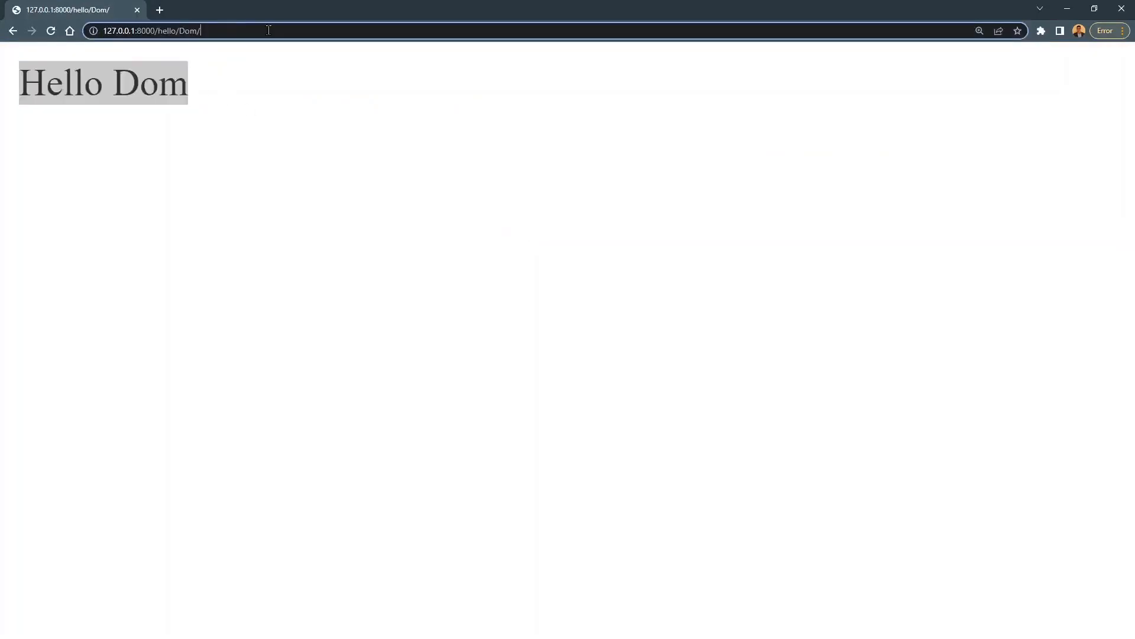